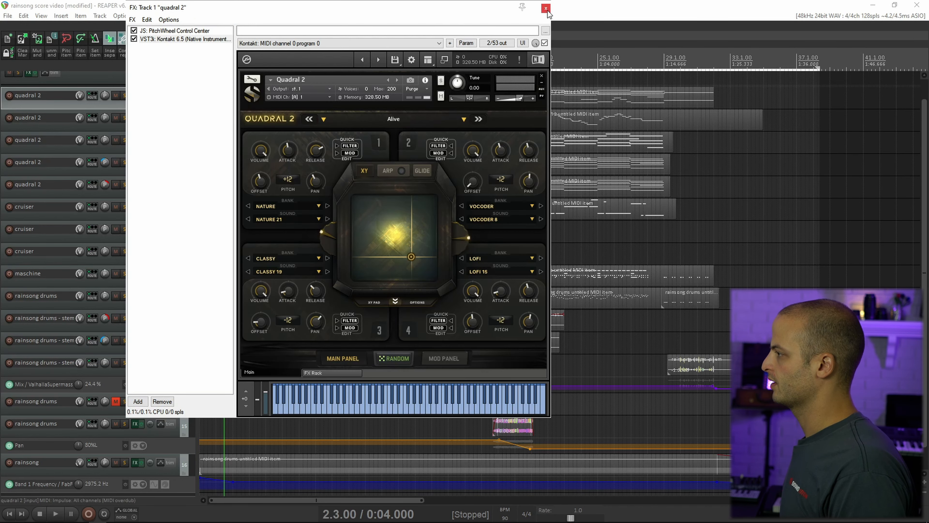
- Play the project to audition track 1's Quadral 2, then close its instrument window and solo track 2
click(545, 7)
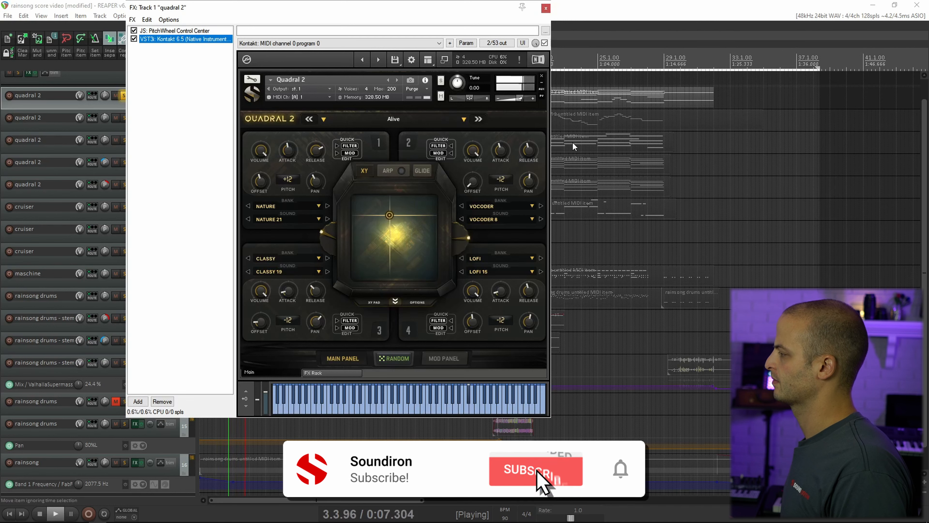
click(535, 469)
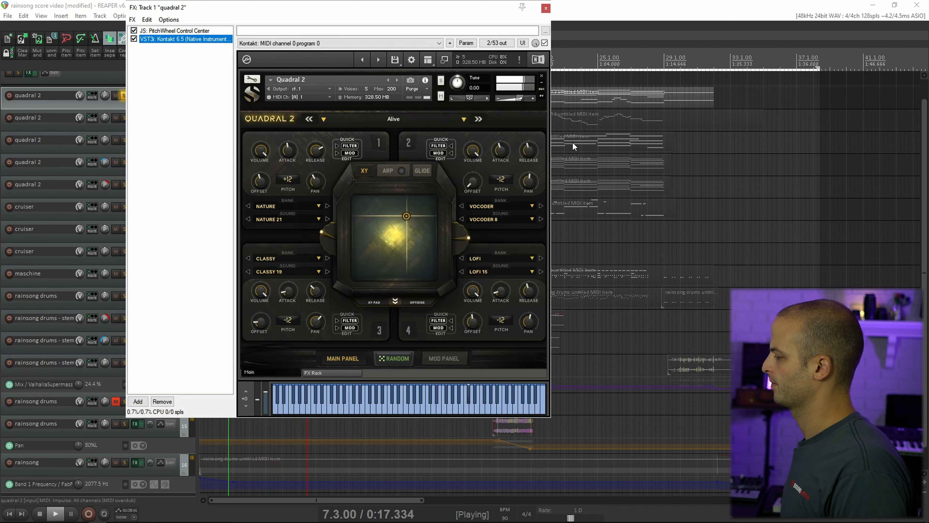
click(393, 119)
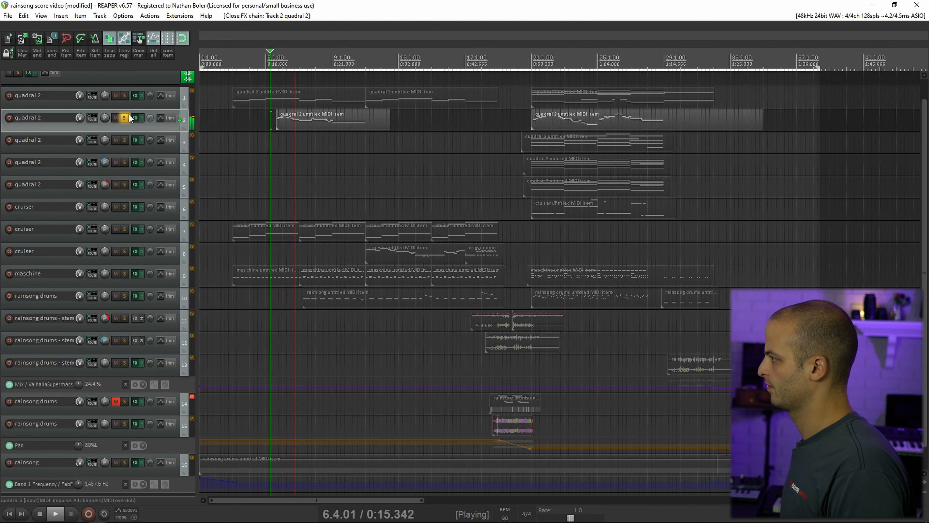
- View the Quadral 2 instruments on tracks 2 and 4, then bring up track 6's Cruiser with the Lead Poison preset
click(136, 117)
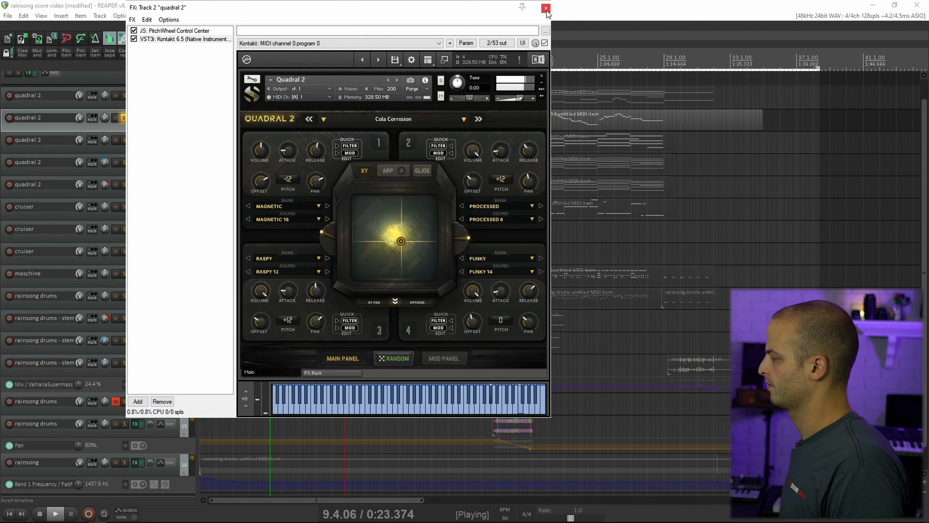
click(545, 8)
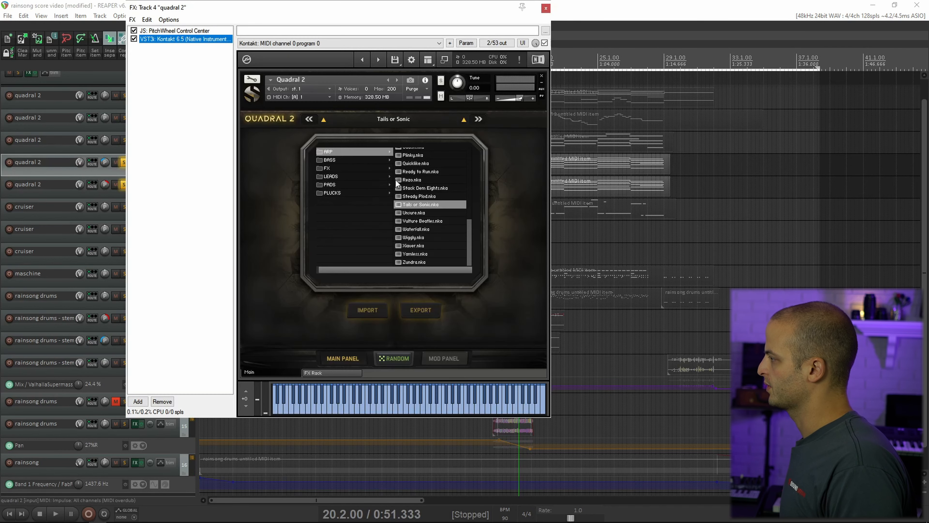
click(544, 8)
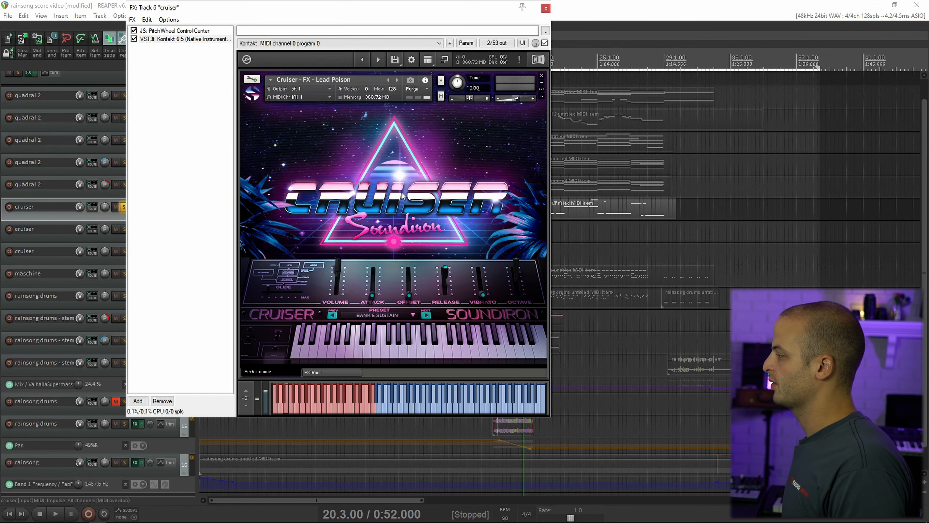
- Close track 6's Cruiser and audition track 7's Cruiser instrument in Kontakt while soloed
click(544, 7)
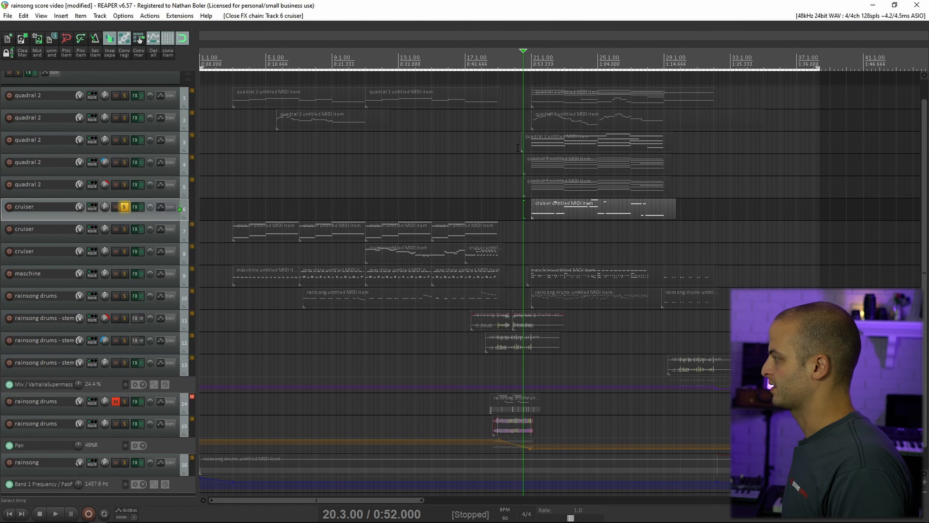
click(55, 513)
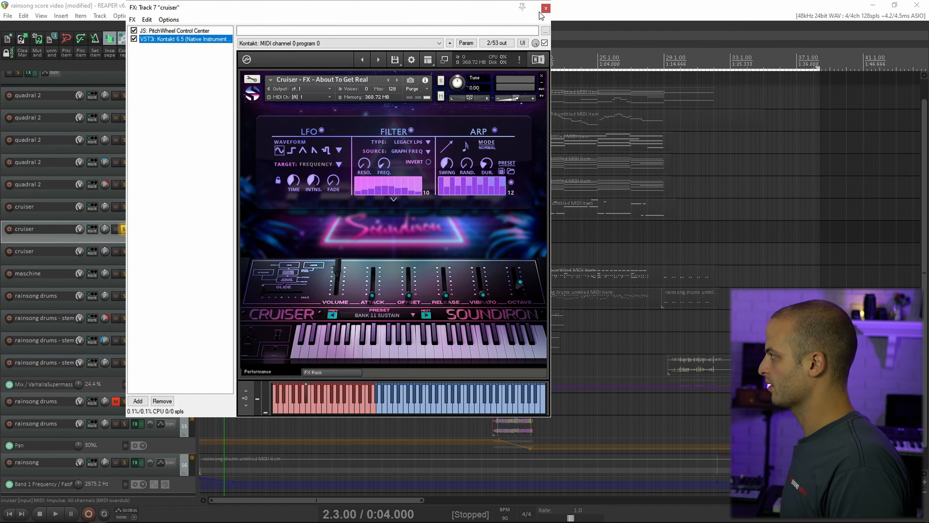
click(545, 7)
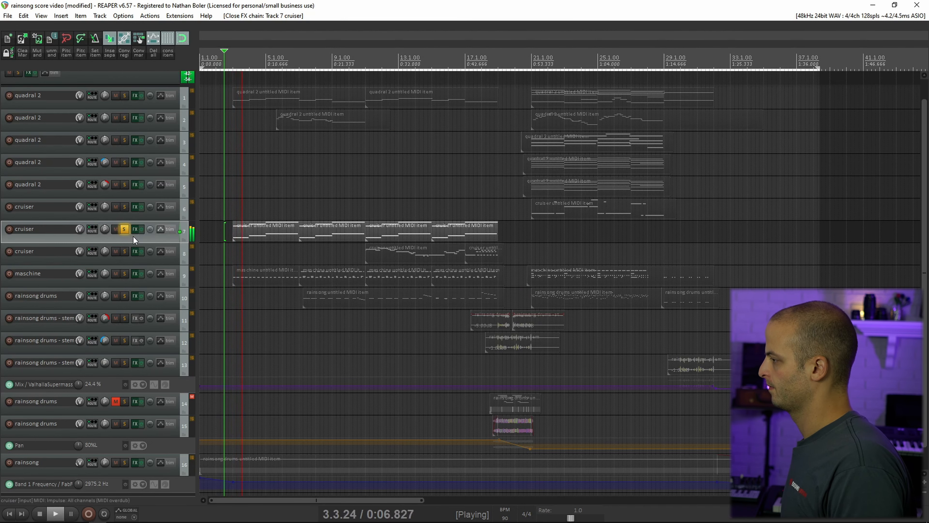
click(136, 229)
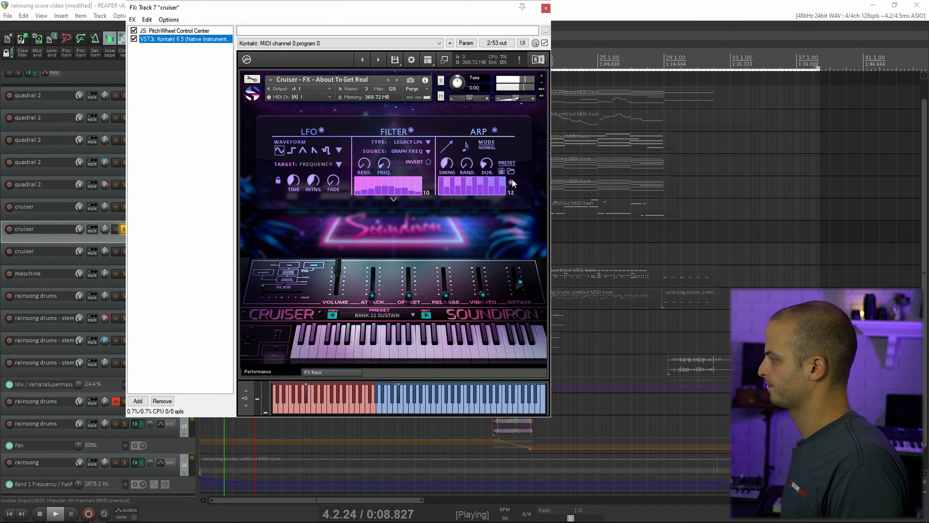
mouse_move(526, 174)
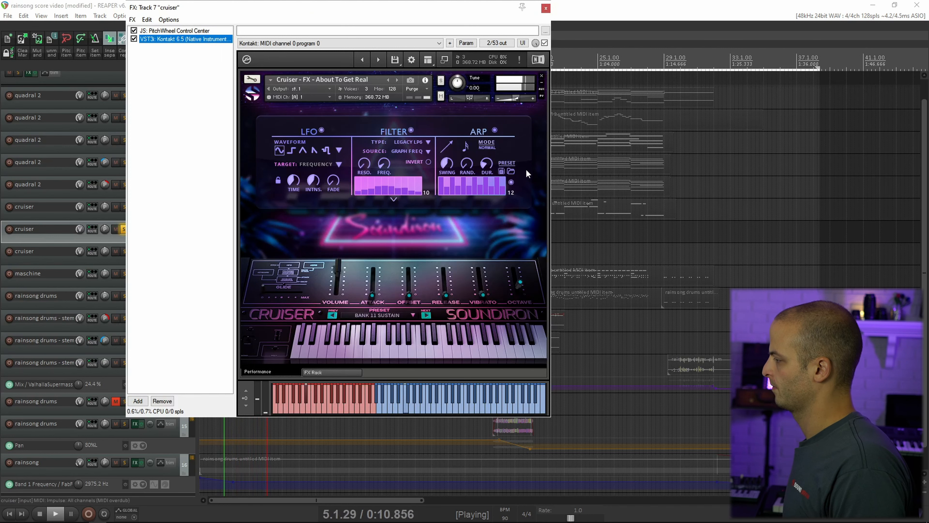
- Audition track 8's Cruiser instrument, close it and leave track 8 soloed during playback
click(378, 315)
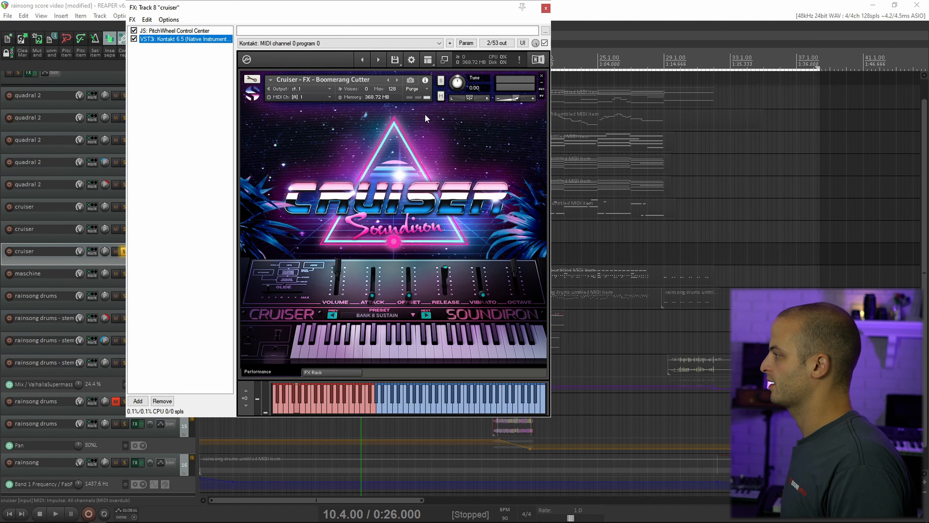
click(545, 8)
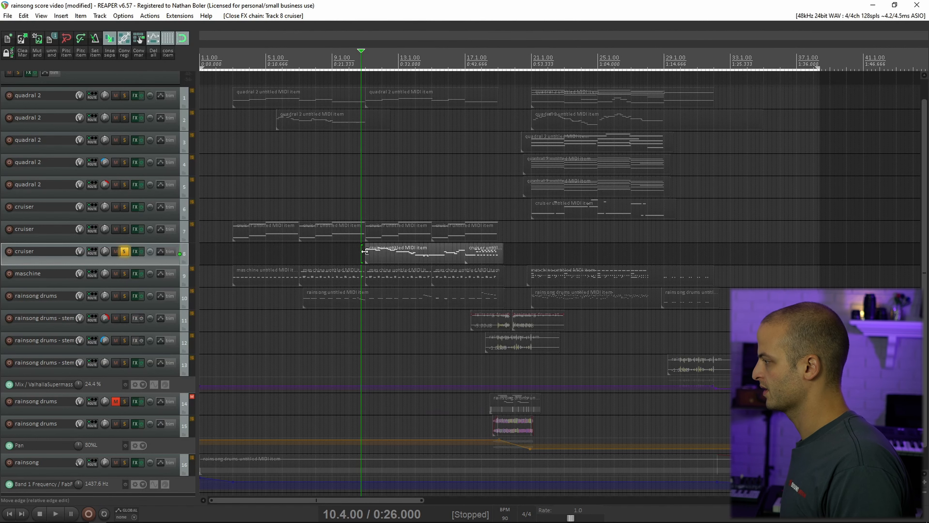
click(56, 513)
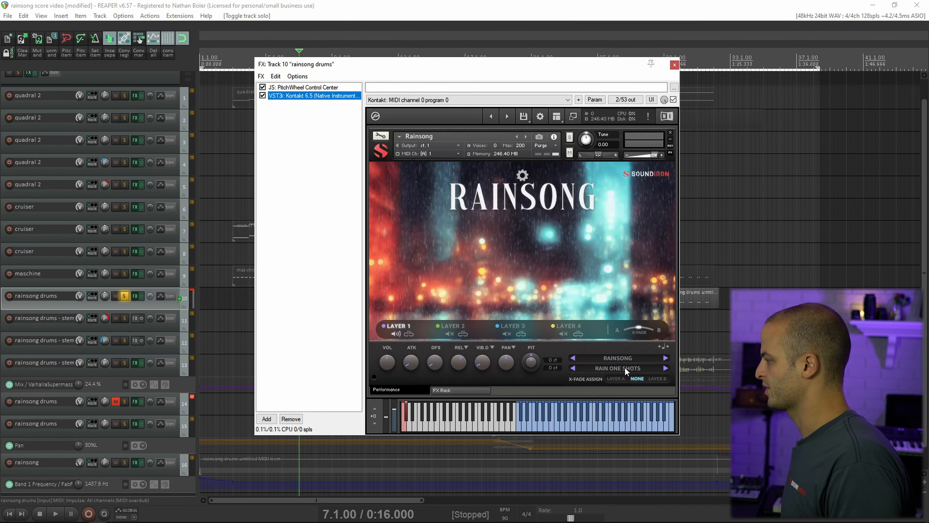
- Play the soloed rainsong drums, close its Rainsong Kontakt window and solo the maschine track alongside it
click(55, 512)
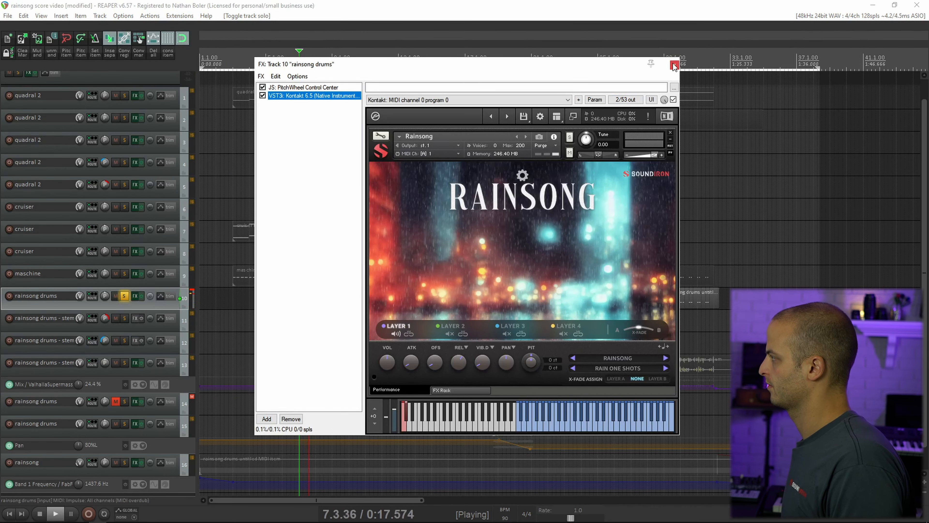
click(673, 64)
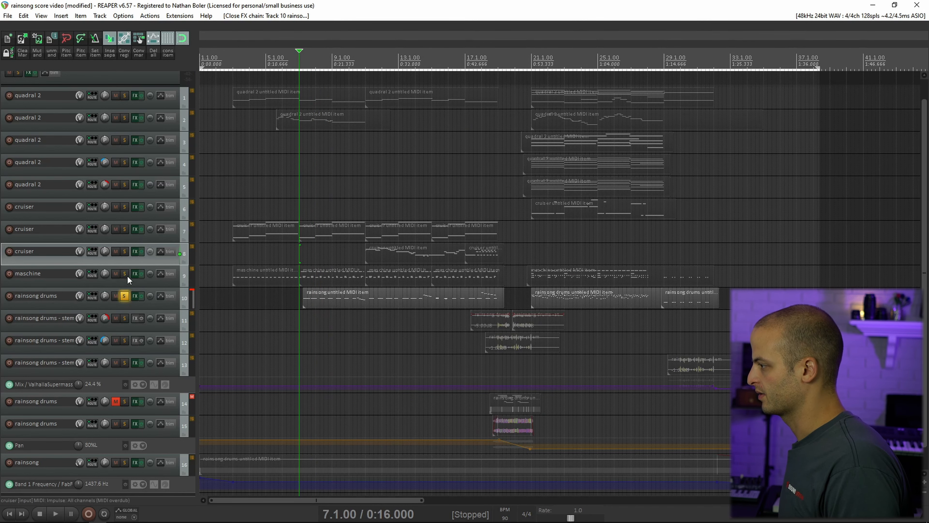
click(120, 273)
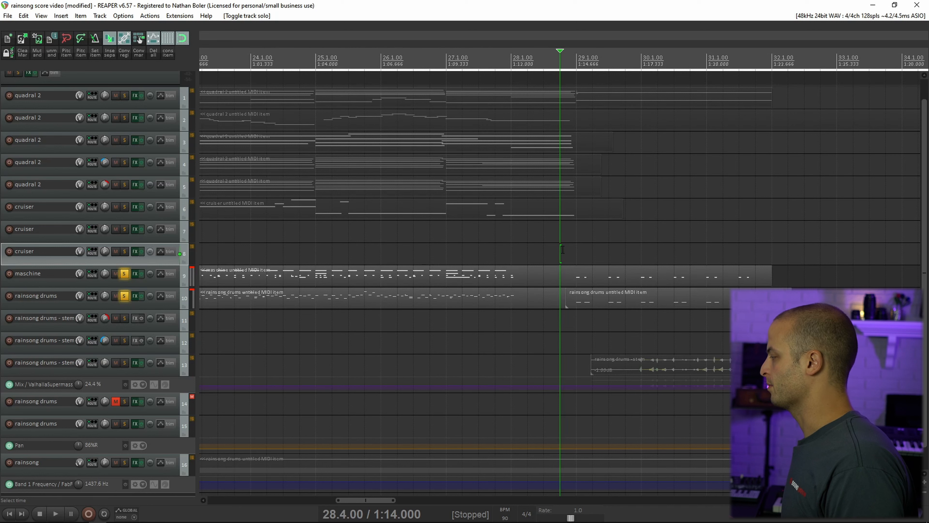
- Rename track 15 to 'subways and street…' and audition it soloed with the rainsong drums stems
click(55, 513)
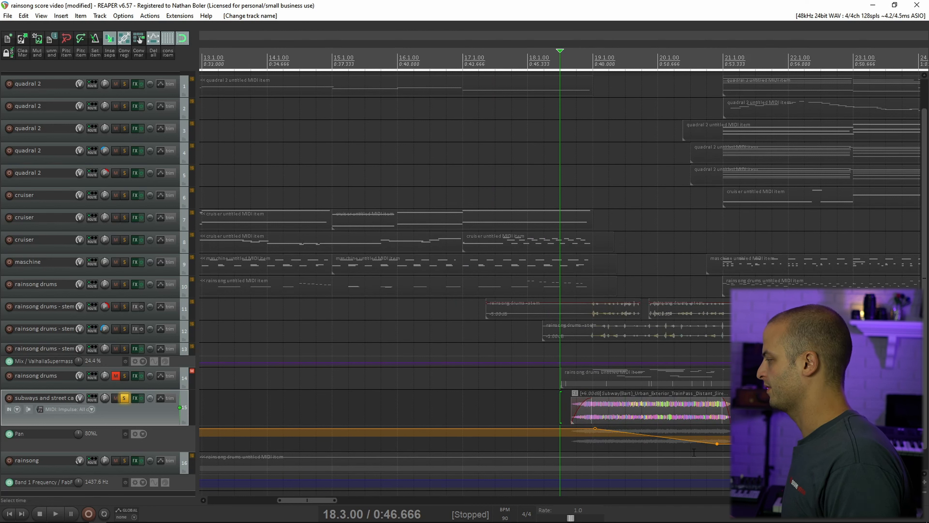
click(55, 513)
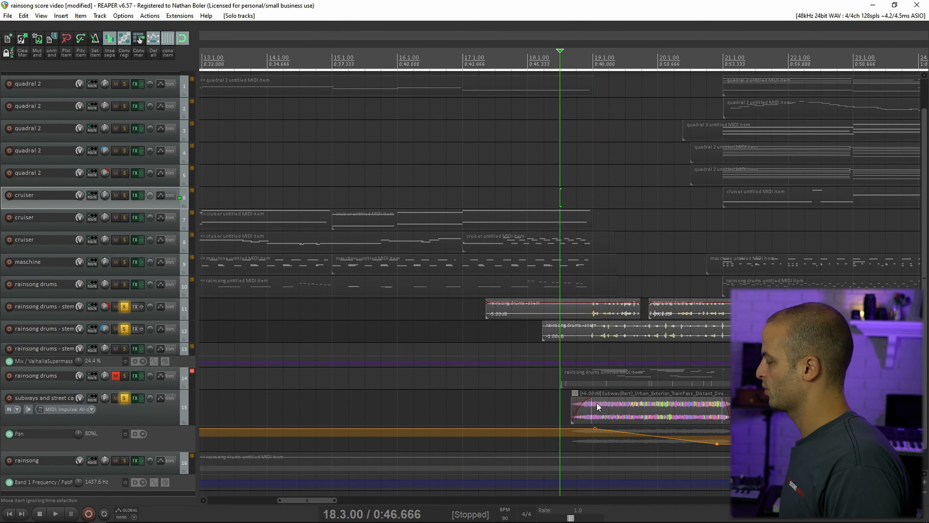
- Play the soloed stems while track 16 rainsong's Kontakt mapping editor shows its rain groups and zones
click(54, 513)
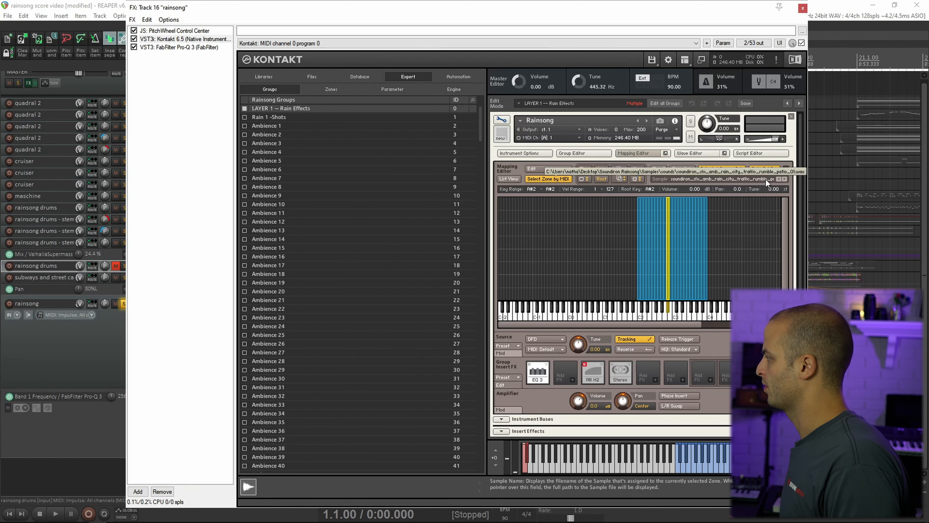
- Show Pro-Q 3 on rainsong and drag its High Cut from near 25 kHz down to about 1.5 kHz during playback
click(802, 5)
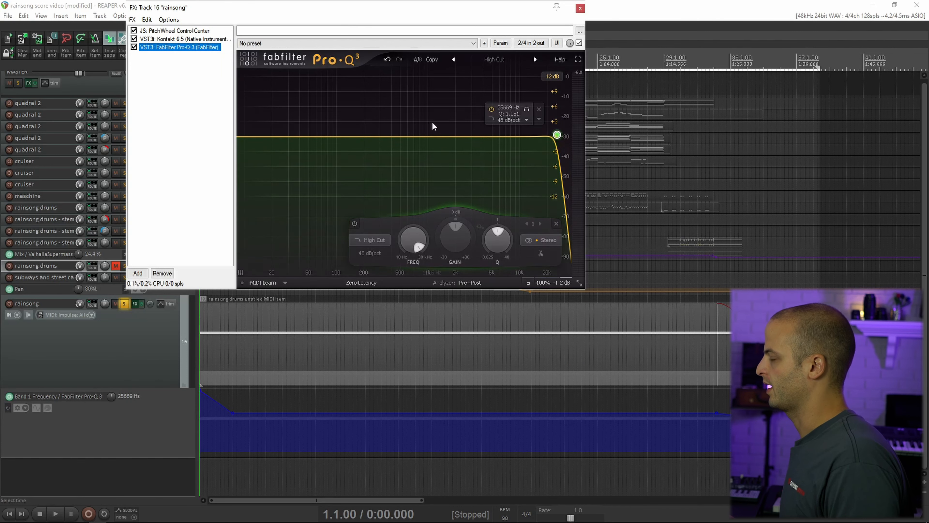
click(55, 513)
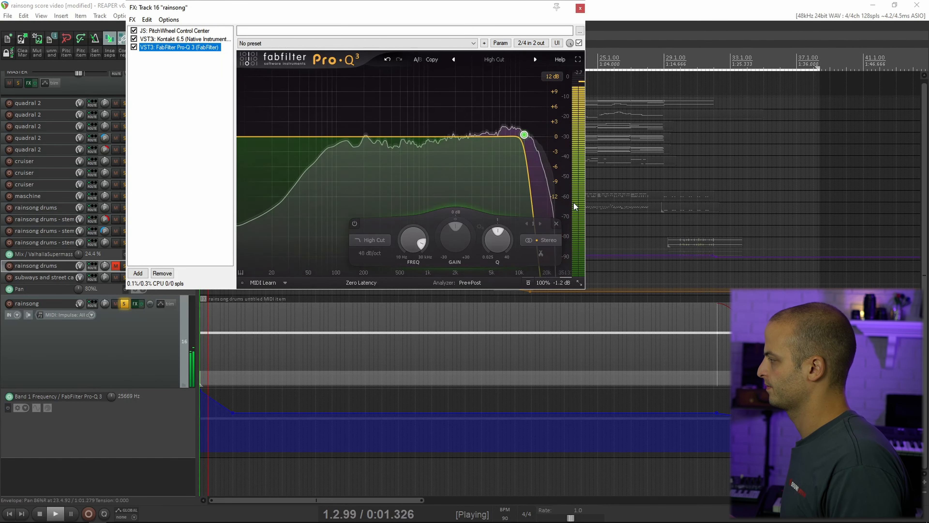
drag(524, 134, 481, 134)
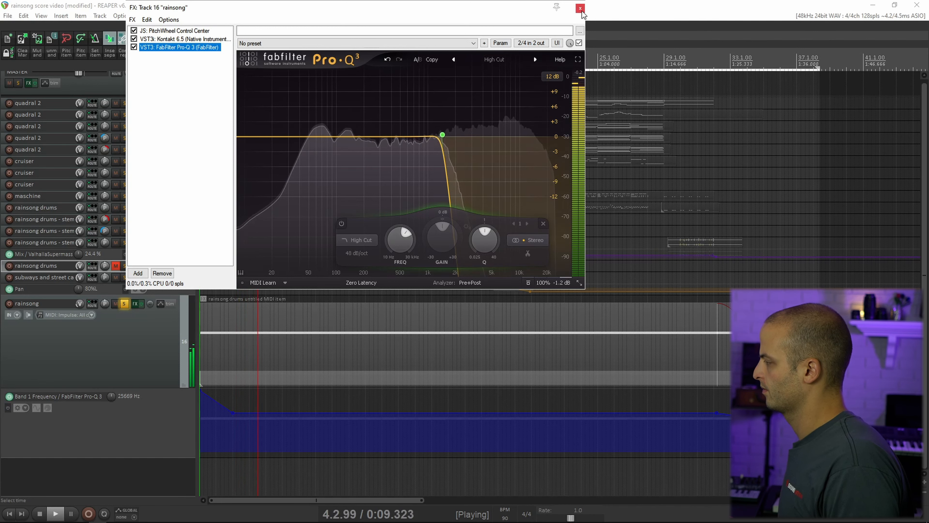
mouse_move(580, 8)
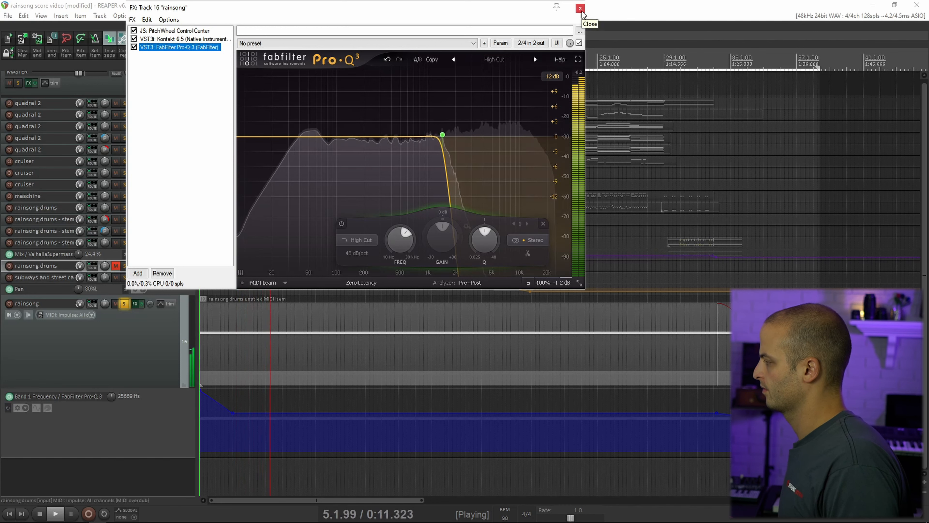